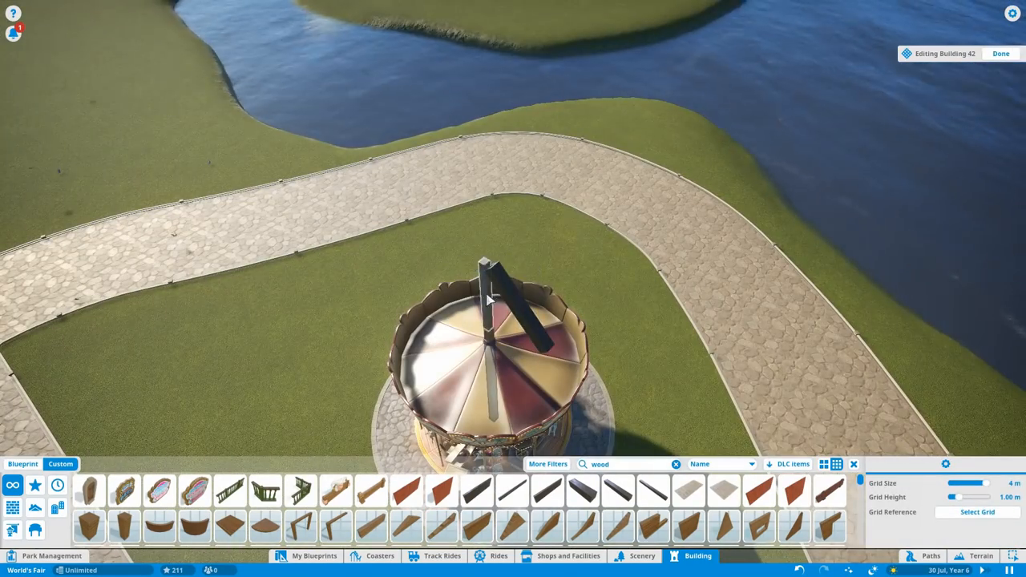
Place a dark timber beam above the carousel's centre pole and confirm its placement
left_click(493, 304)
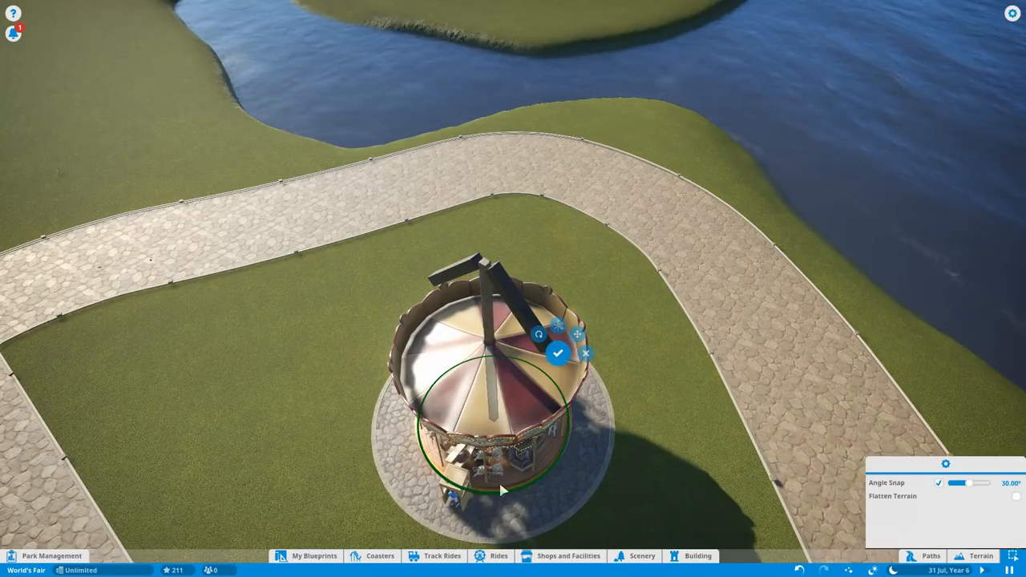
left_click(558, 354)
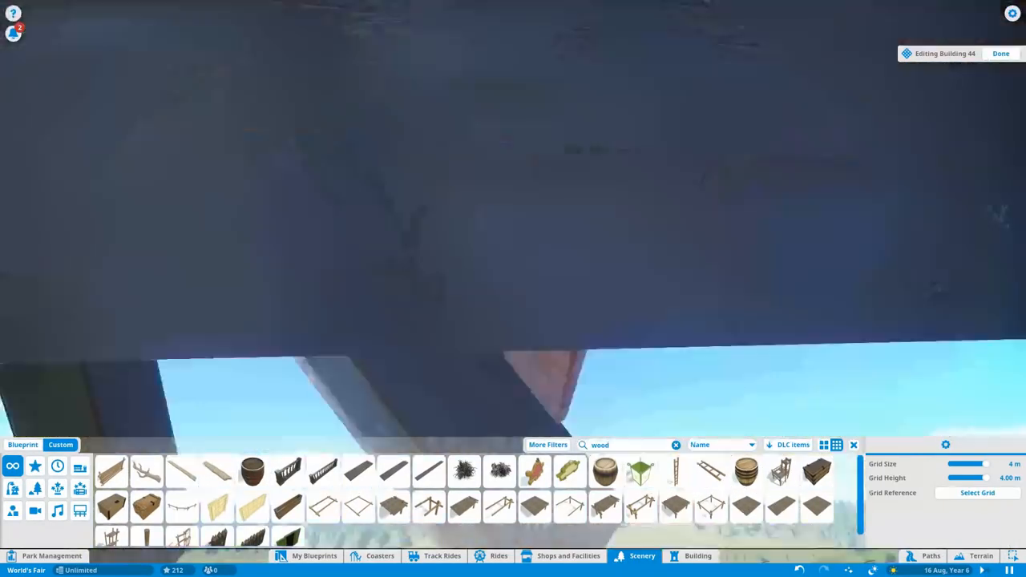
Add another dark beam to the roof frame and select Haunted House Wooden Plank 1
left_click(429, 471)
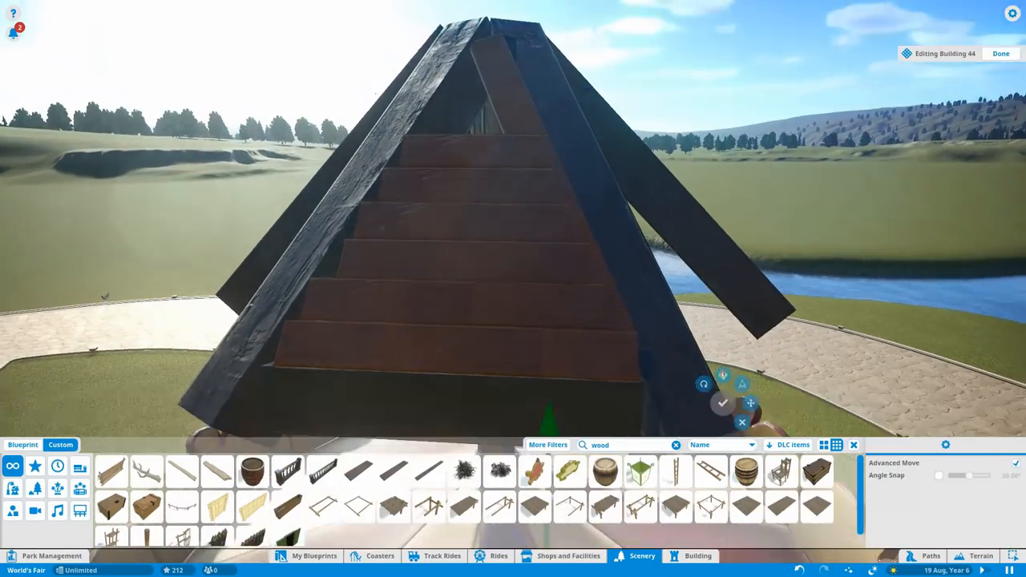
left_click(393, 472)
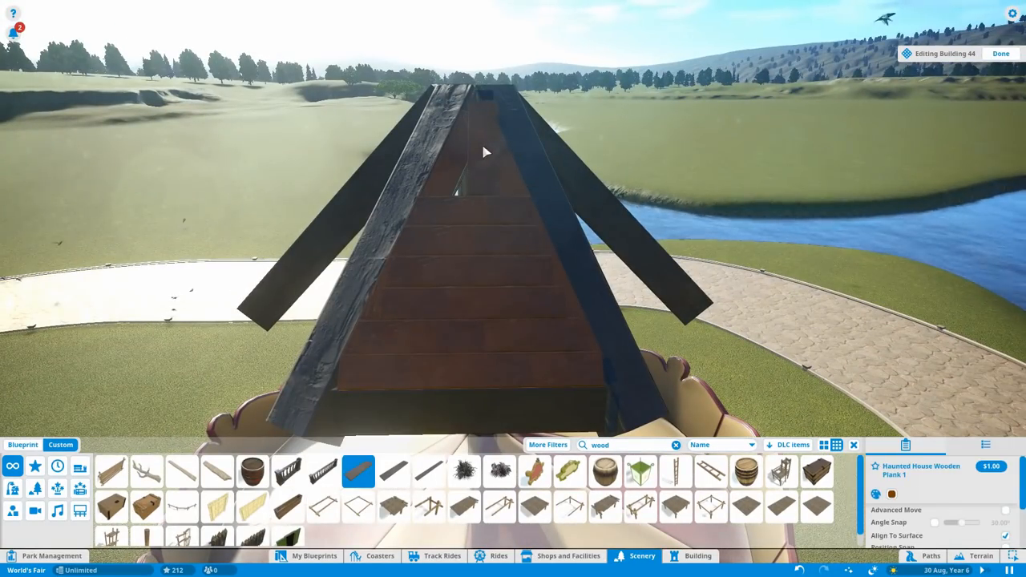
left_click(481, 145)
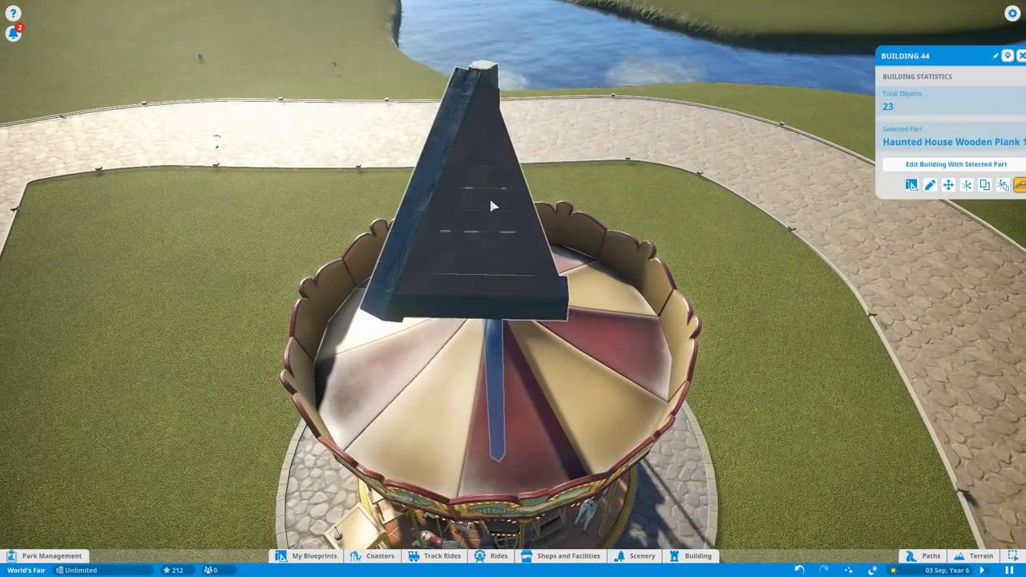
mouse_move(938, 185)
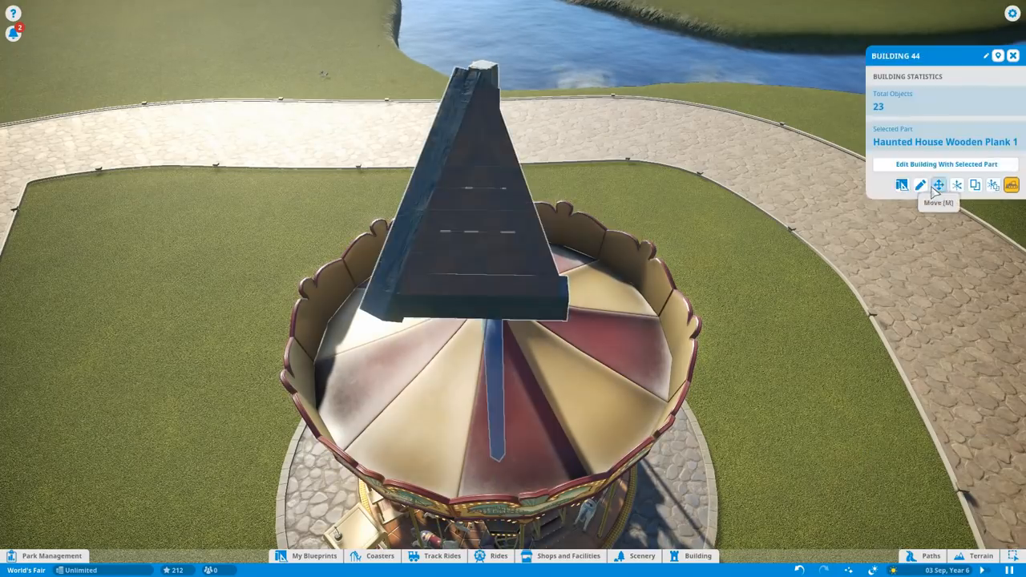
Move the gable beside the centre post and build rotated copies into a hexagonal roof
left_click(945, 165)
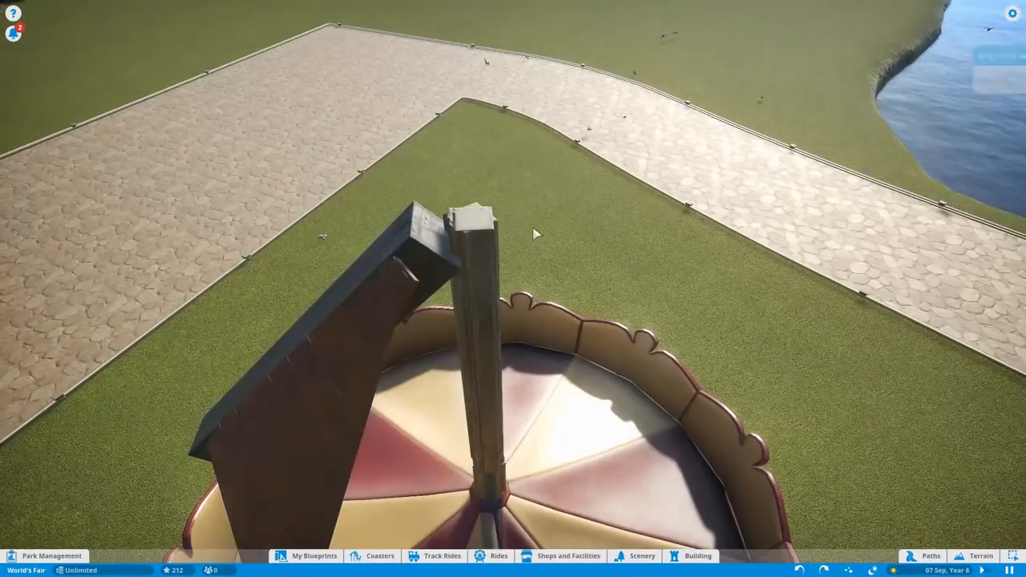
left_click(697, 555)
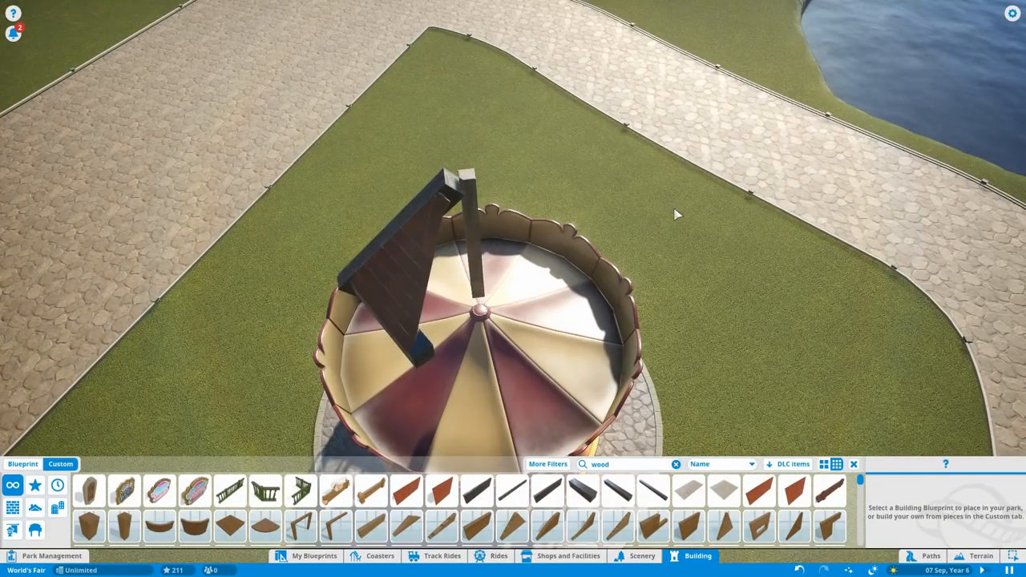
left_click(481, 312)
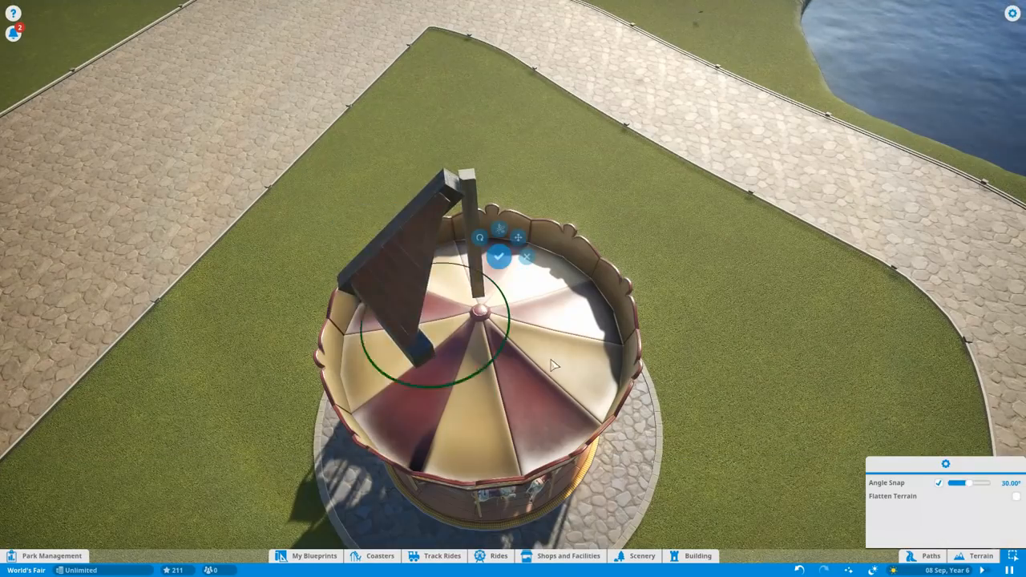
scroll("down", 3)
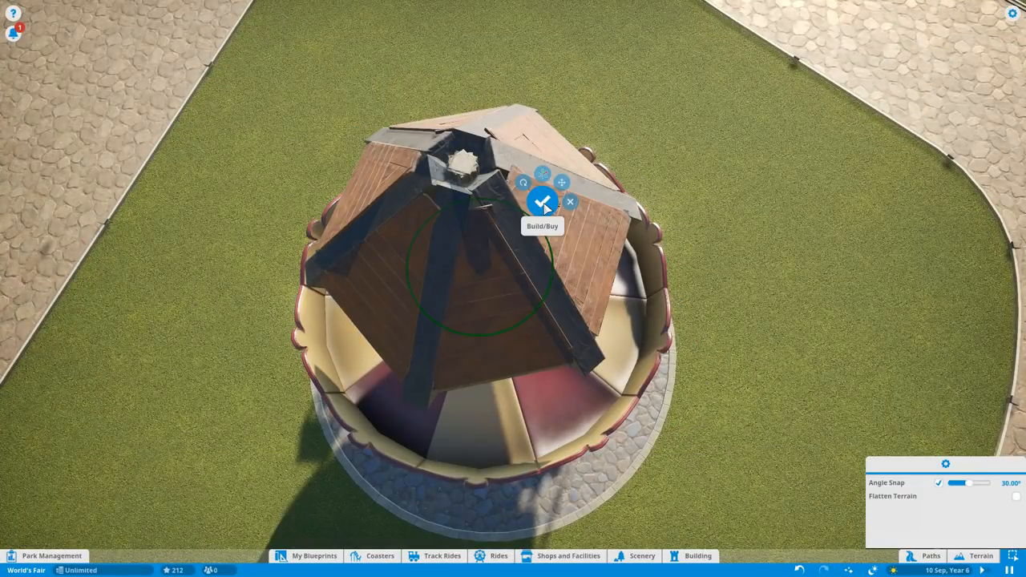
left_click(542, 202)
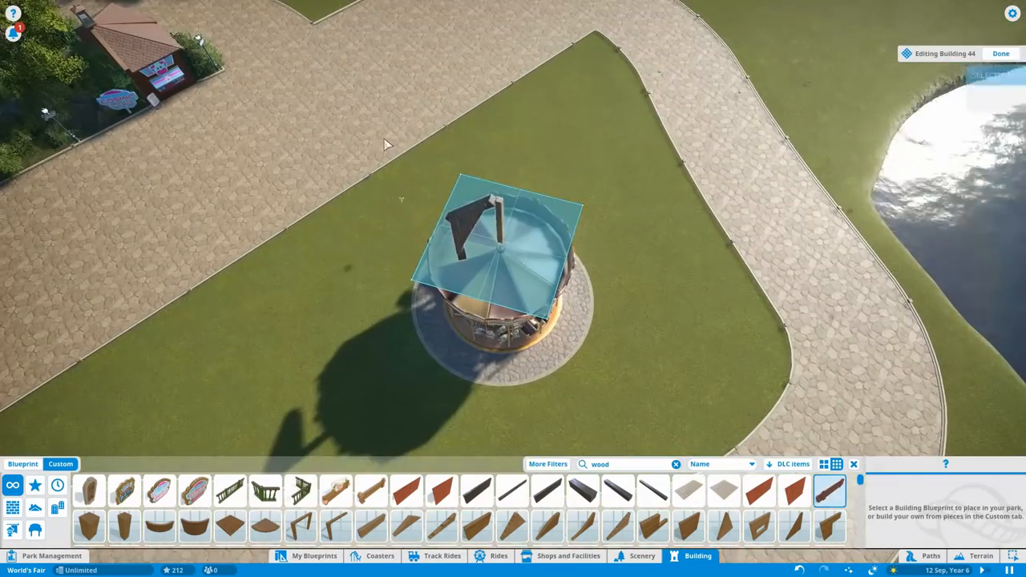
Search custom pieces for 'chim' and pick Stucco Chimney - Ornate for the peak
left_click(1000, 53)
type("chim")
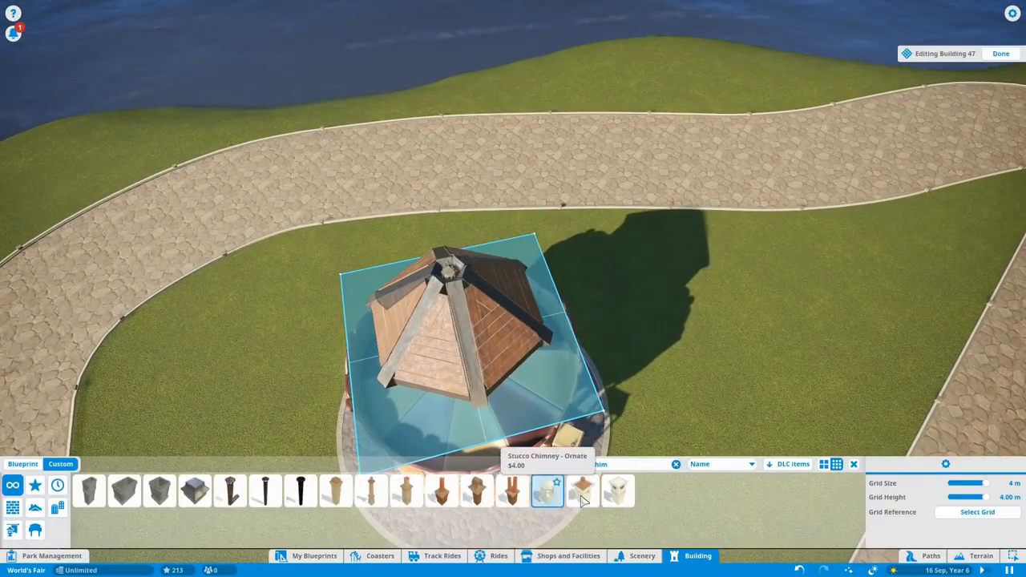
left_click(546, 490)
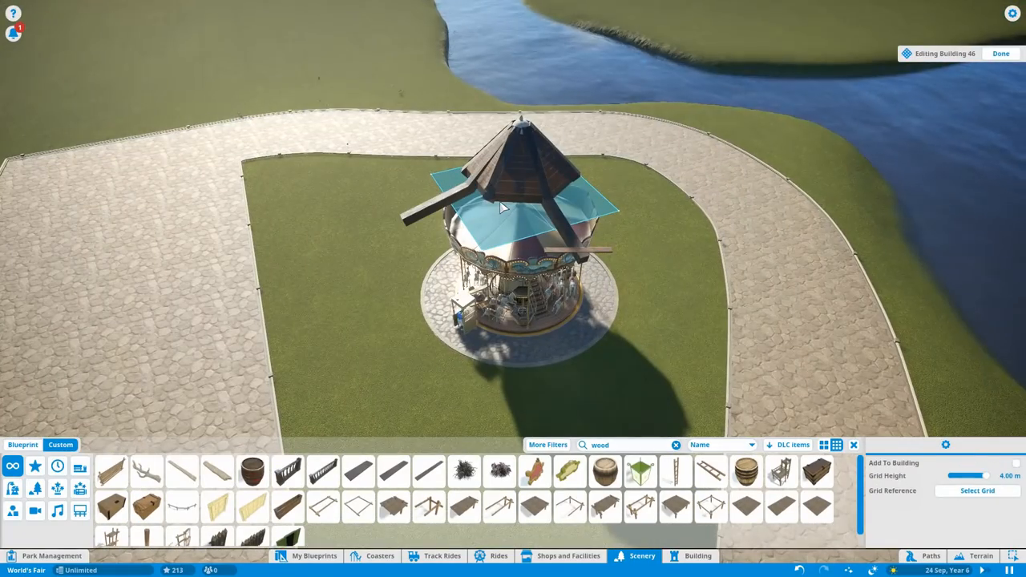
Fit a Haunted House Wooden Plank 1 along a roof face's lower edge
left_click(521, 185)
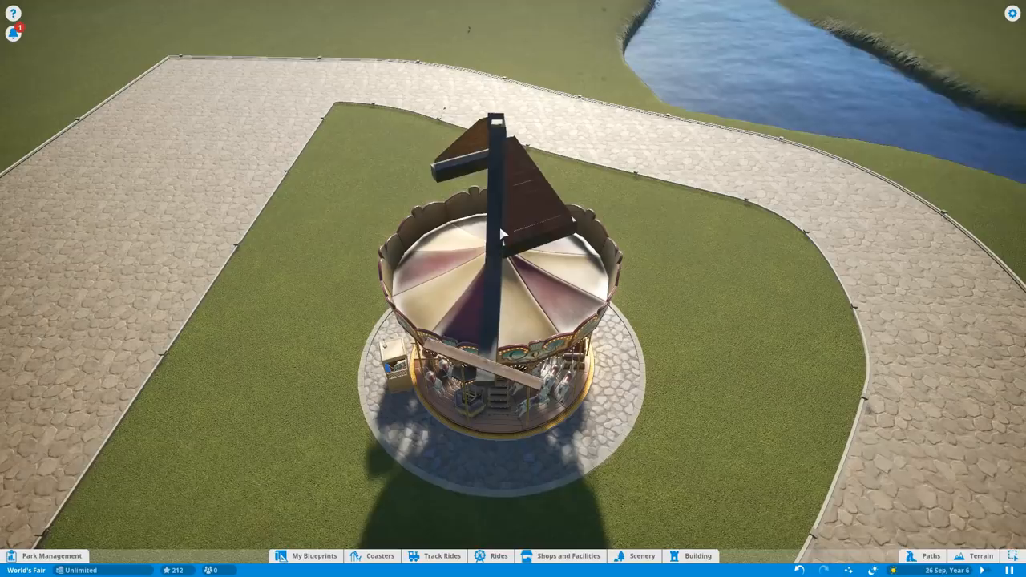
left_click(698, 556)
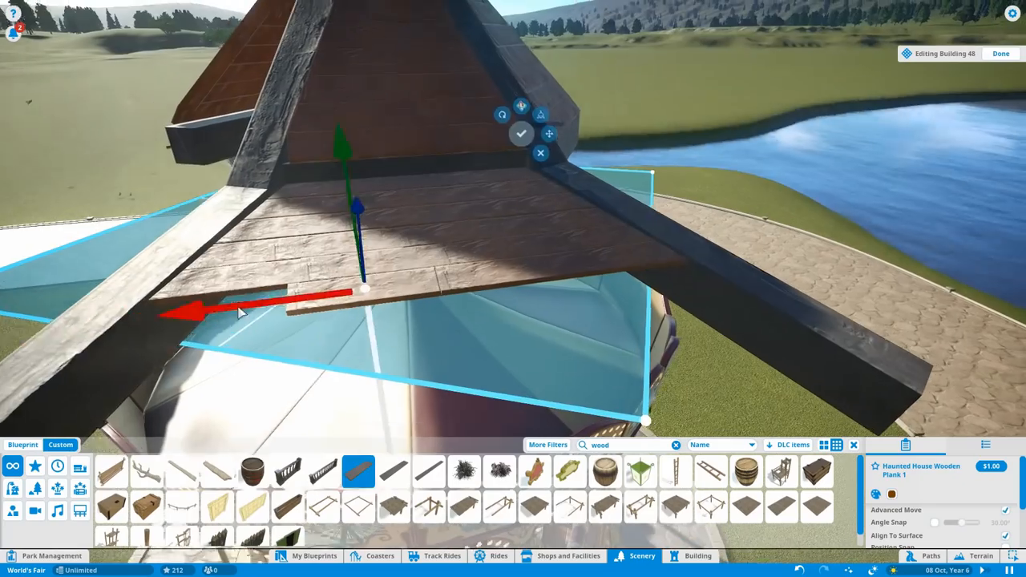
Lock the eave plank in place along the roof face
left_click(521, 133)
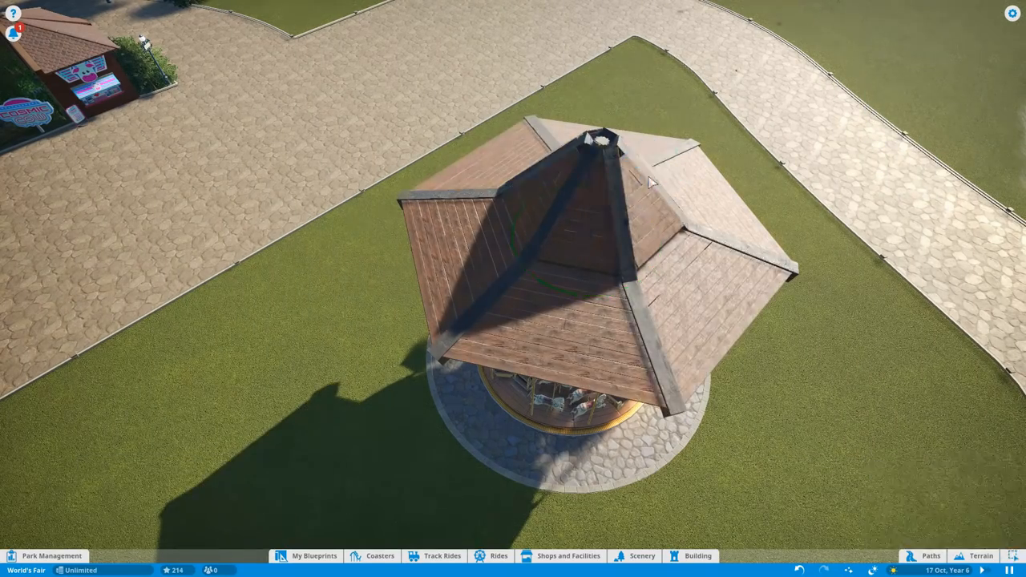
Reopen the roof for editing and confirm the chimney finial on the peak
left_click(697, 555)
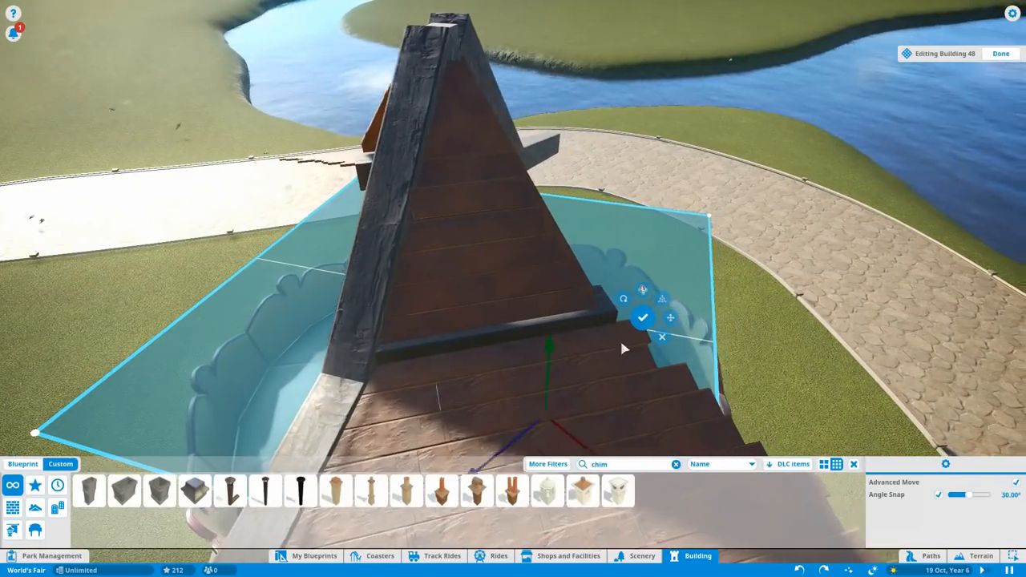
left_click(643, 317)
type("WOOD")
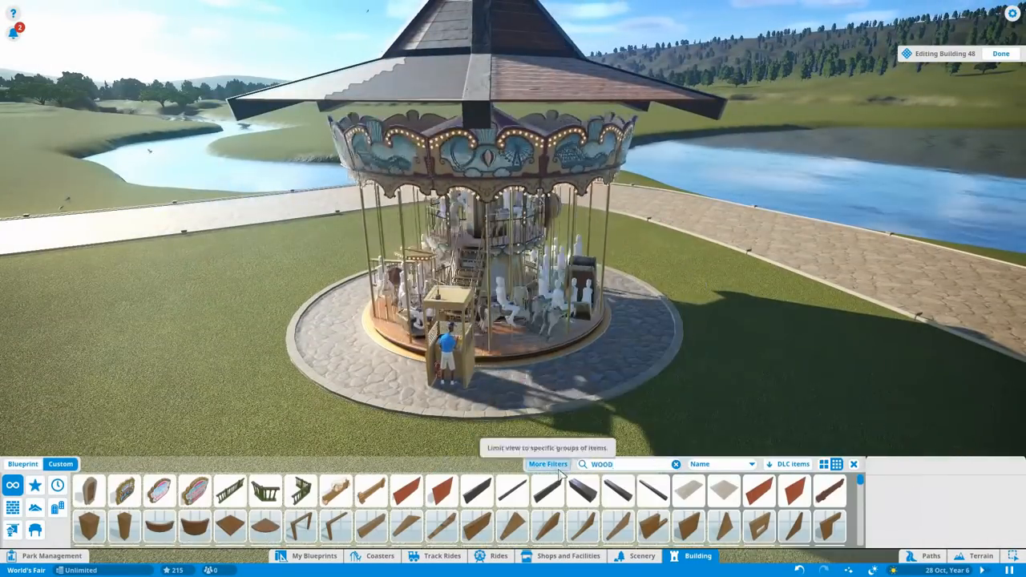
Filter the wooden pieces to specific groups to find dark support posts
left_click(652, 491)
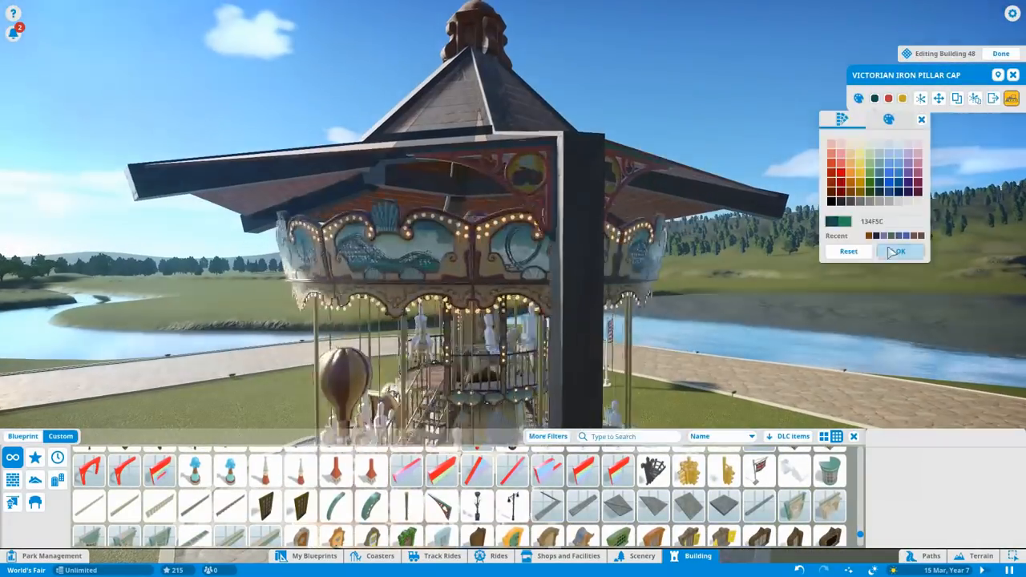
Confirm colour 134F5C on the Victorian Iron Pillar Cap with OK
left_click(898, 251)
type("post")
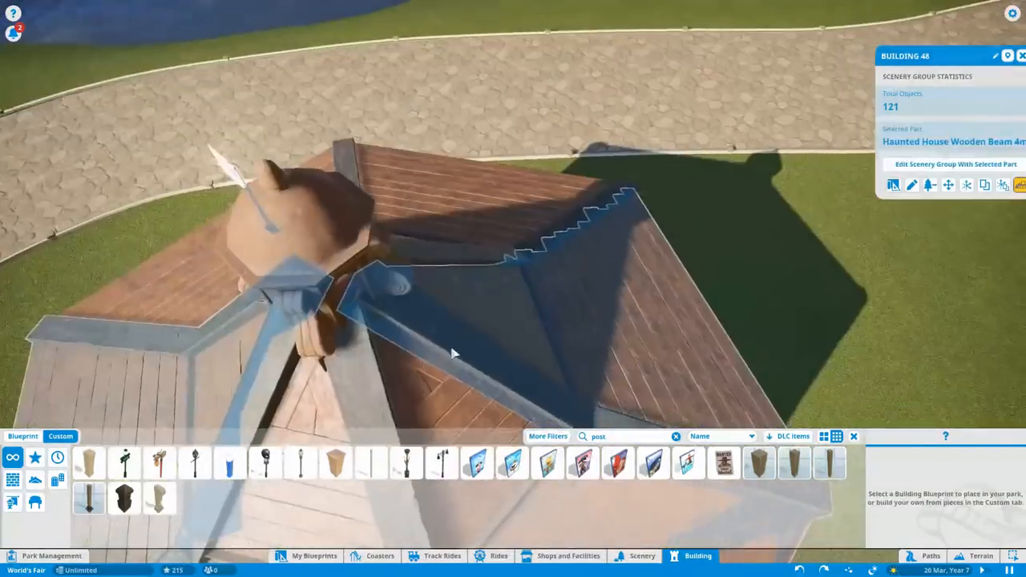
Edit the roof building to add timber posts, bringing it to 122 objects
left_click(954, 164)
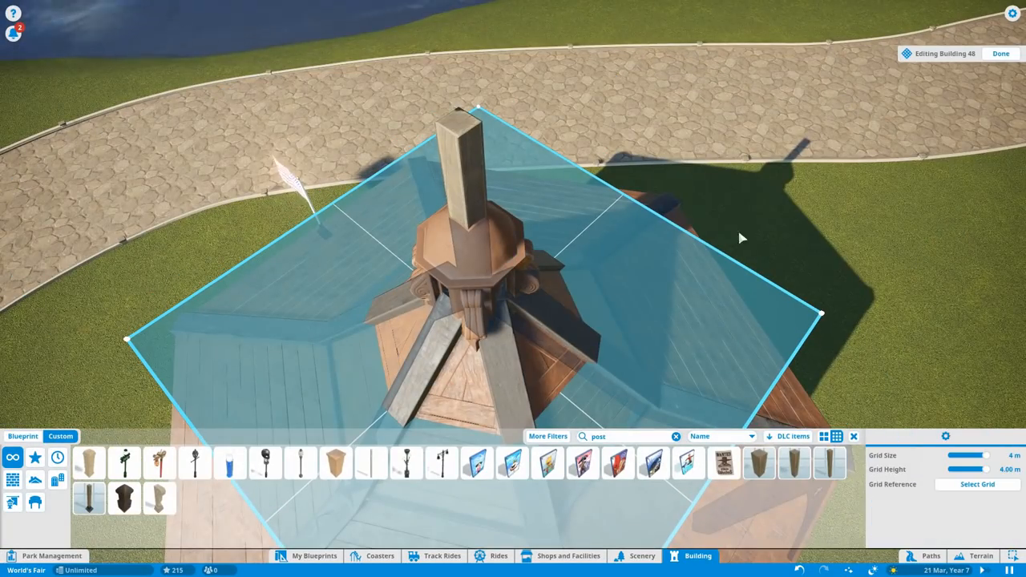
left_click(1001, 53)
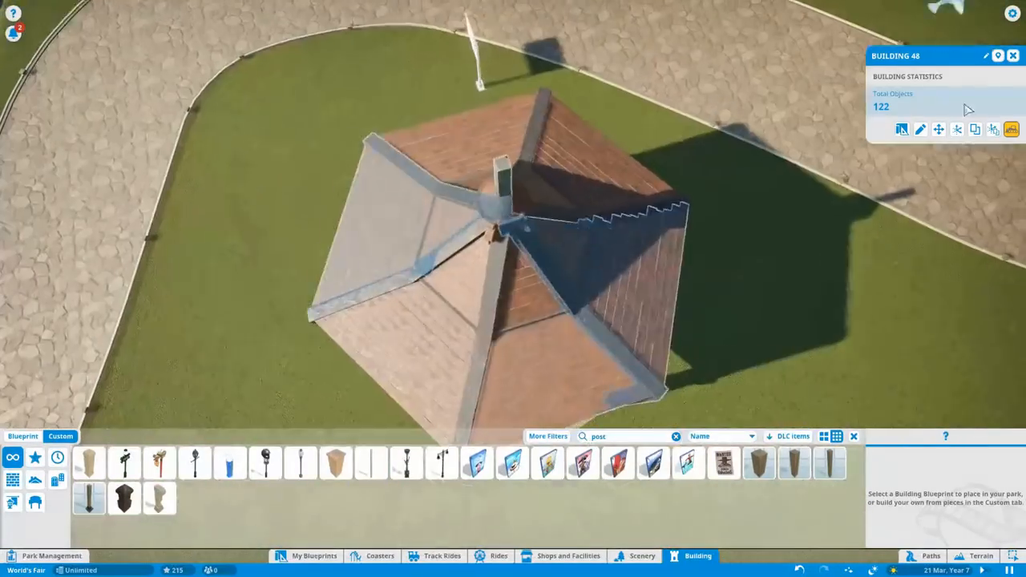
left_click(921, 129)
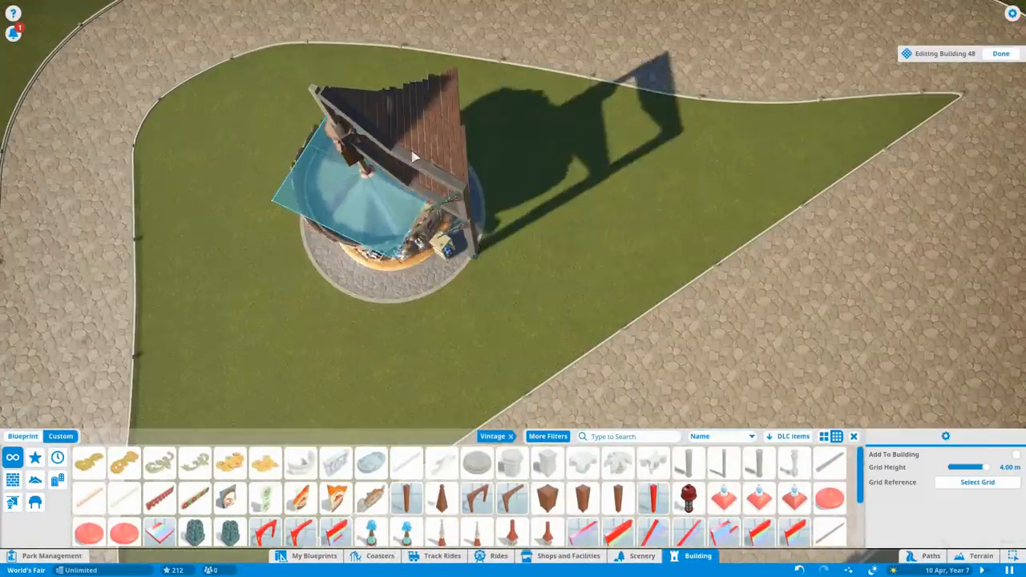
left_click(1000, 53)
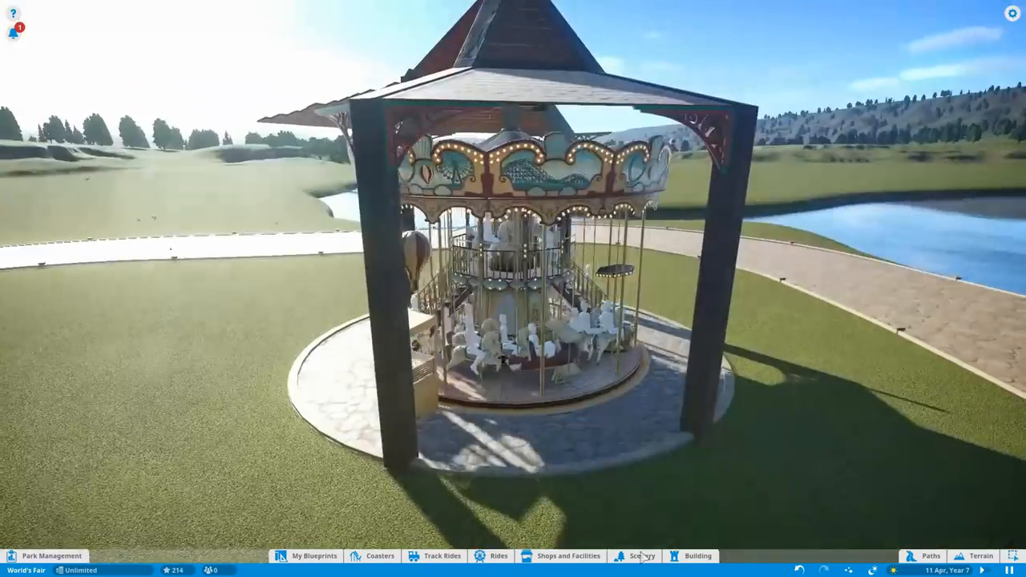
Place an eave trim piece along Building 48's roof edge and confirm it
left_click(643, 556)
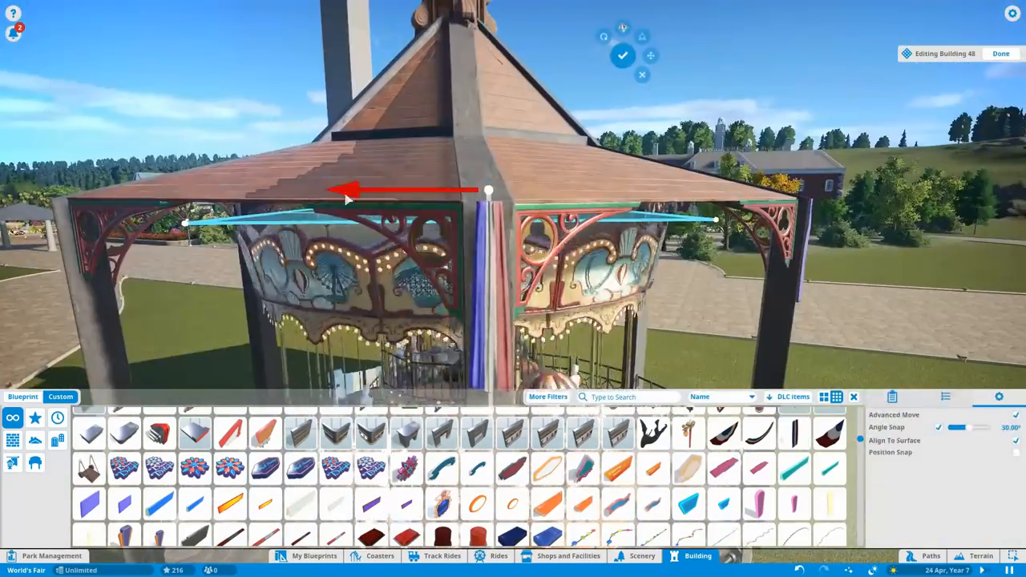
left_click(1001, 53)
type("sign")
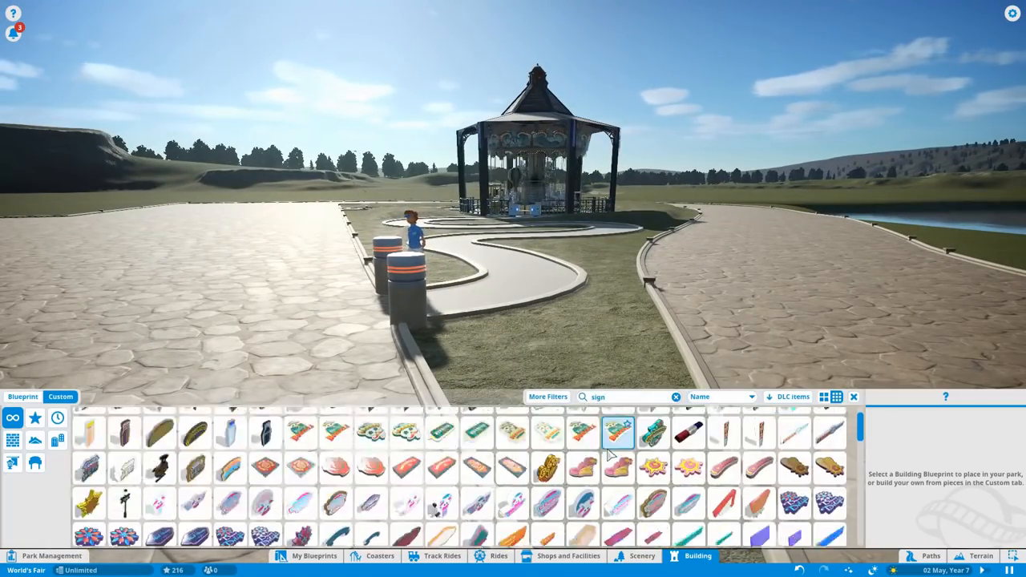
Place a Western Wall Signs carousel name sign on a post and recolour its text
scroll("down", 3)
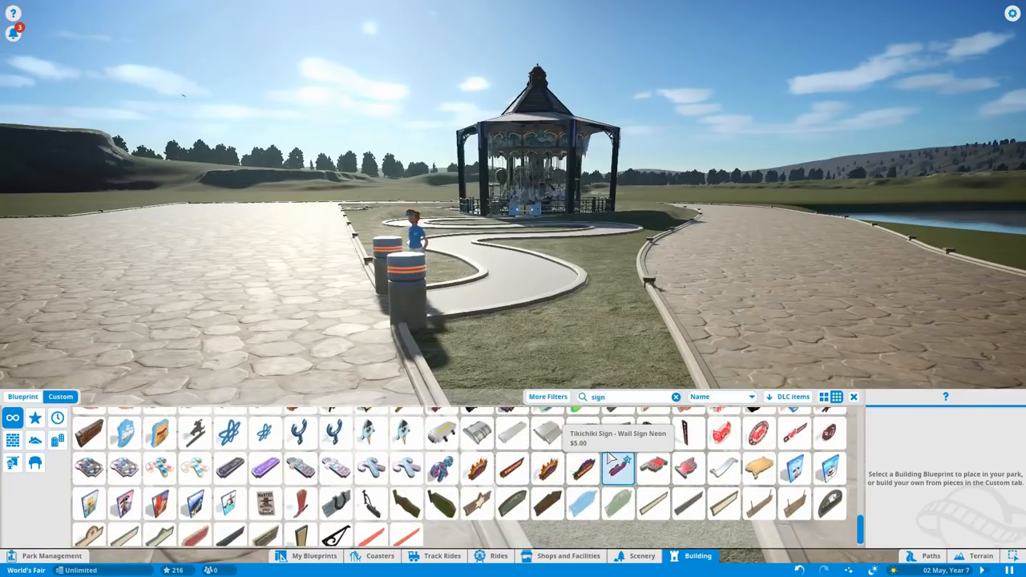
left_click(512, 492)
type("CAROUSEL")
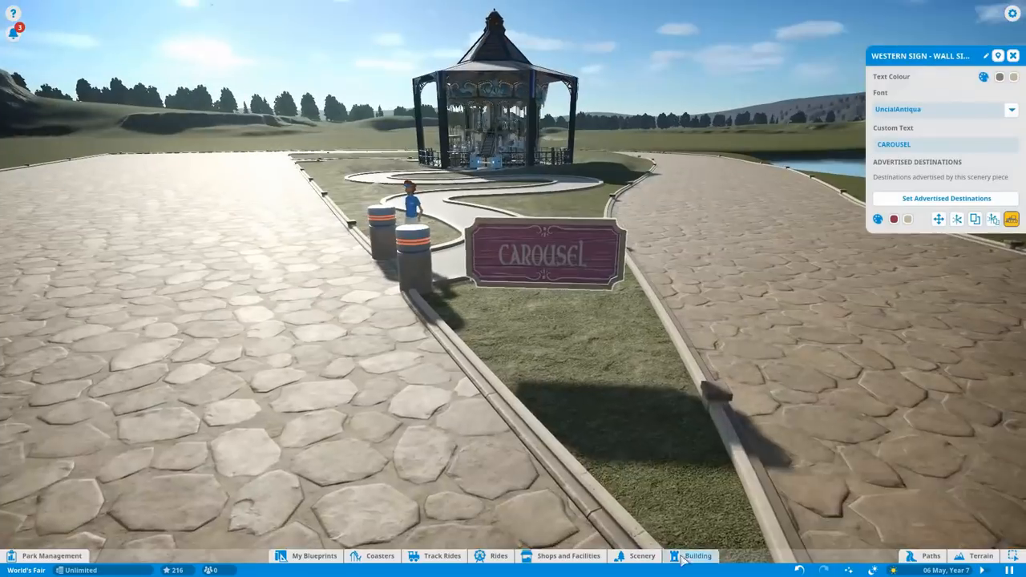
left_click(698, 555)
type("WASHINGTON")
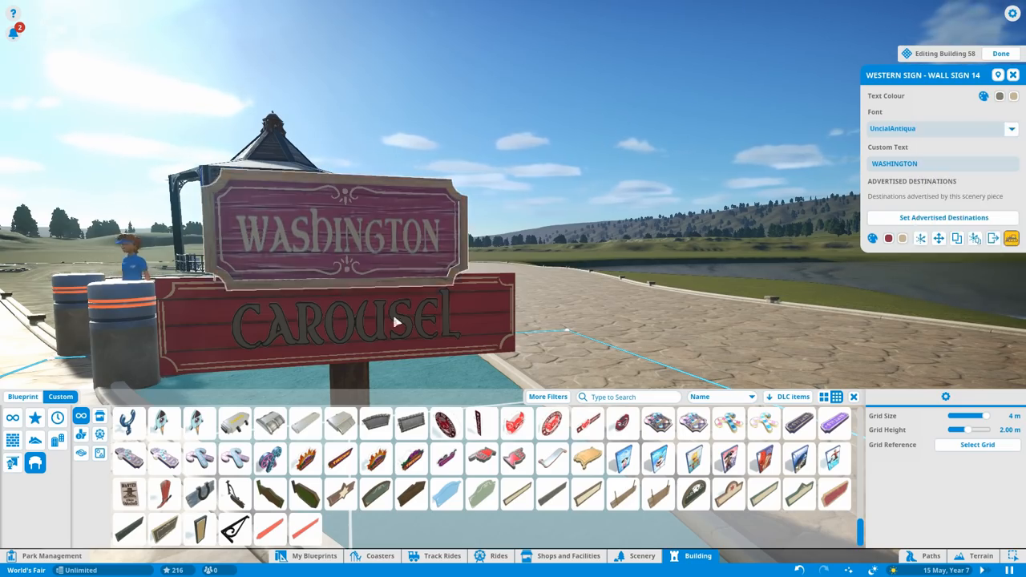
left_click(999, 95)
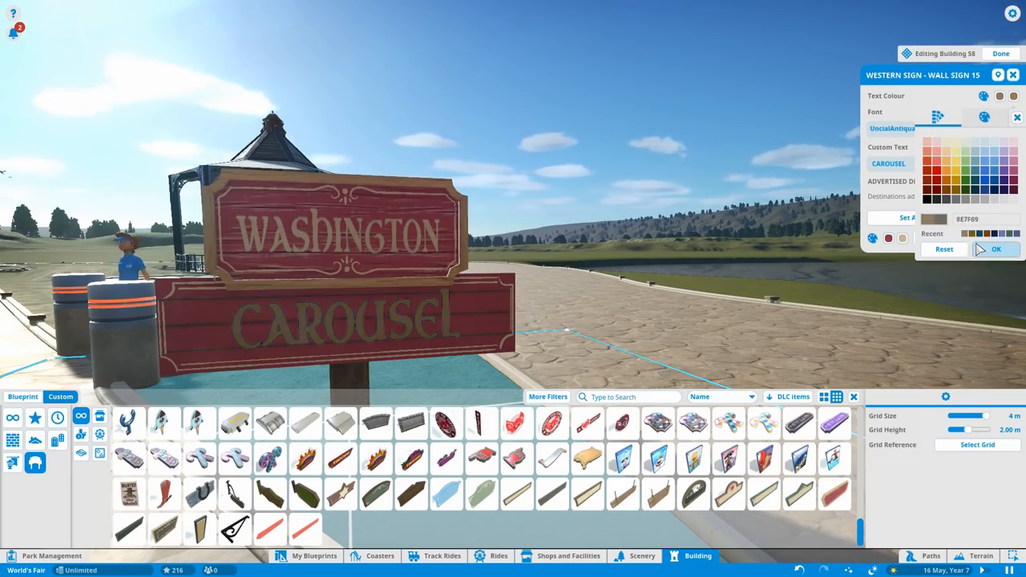
left_click(996, 249)
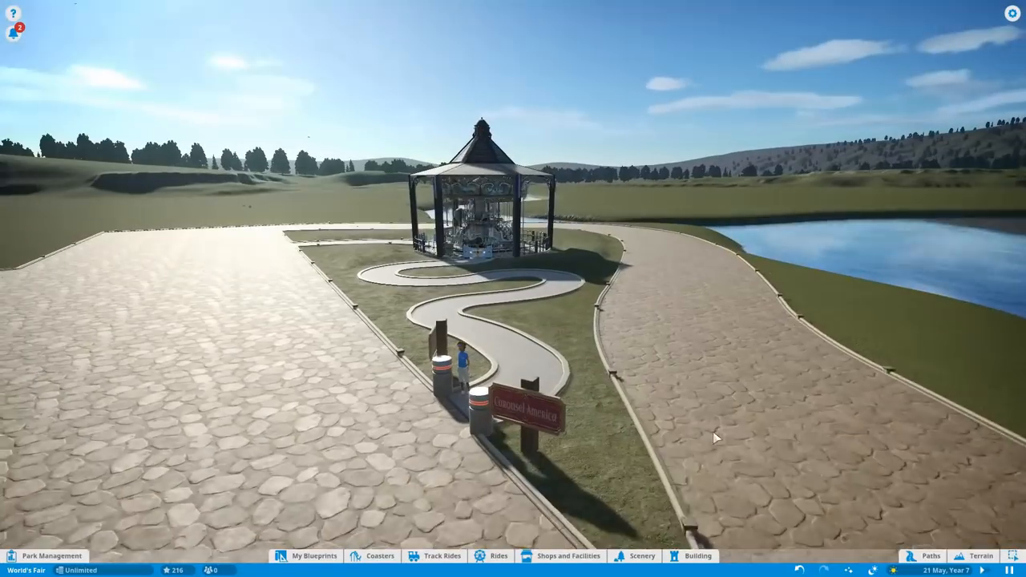
Add railings to the queue path and plant beach and birch trees beside it
left_click(930, 555)
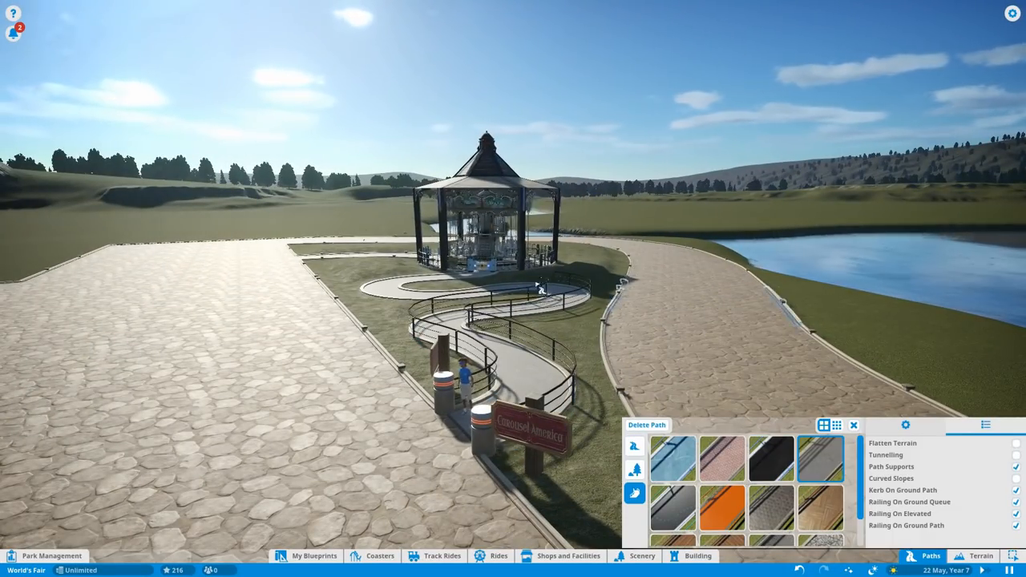
left_click(641, 556)
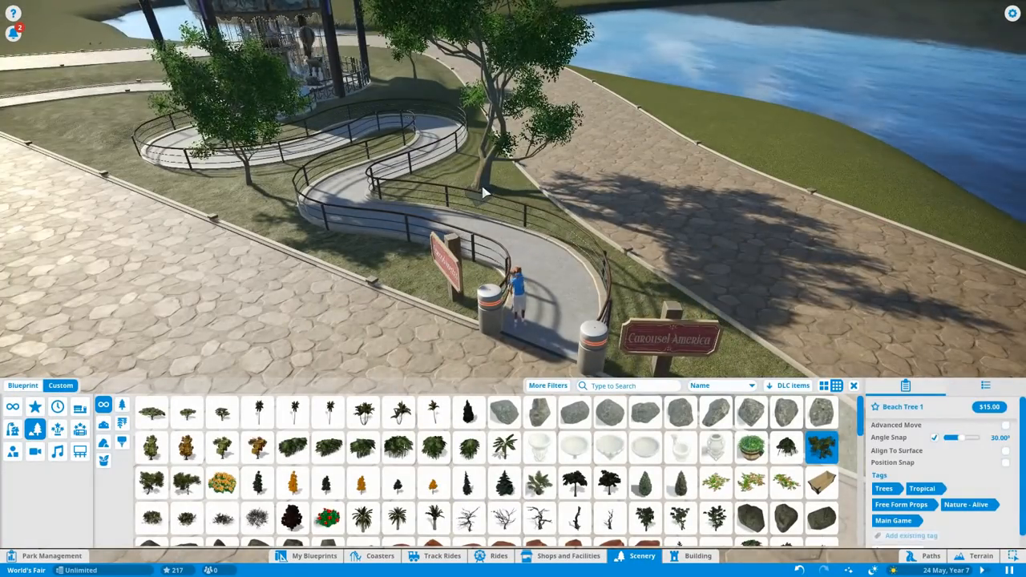
left_click(398, 482)
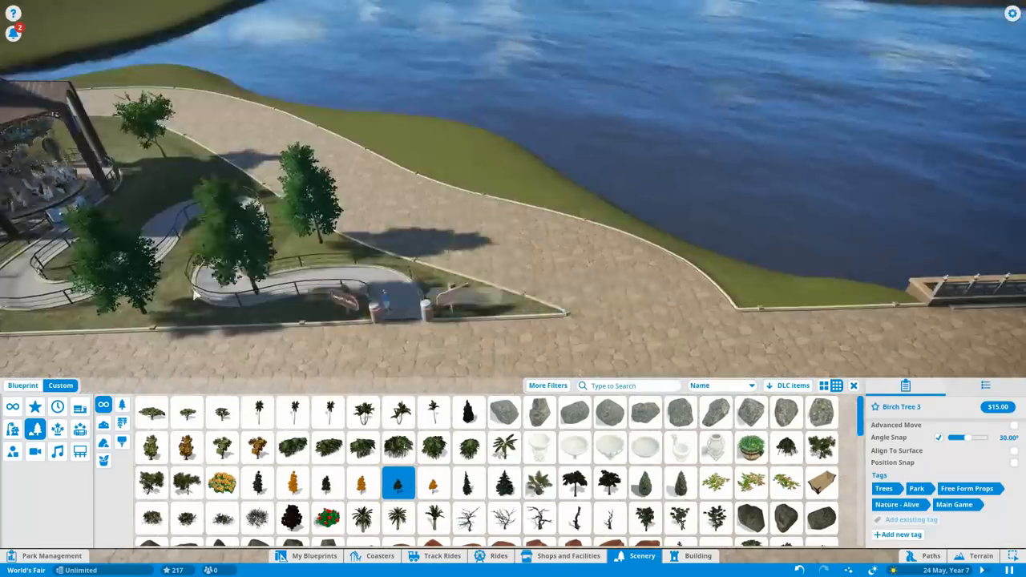
left_click(151, 447)
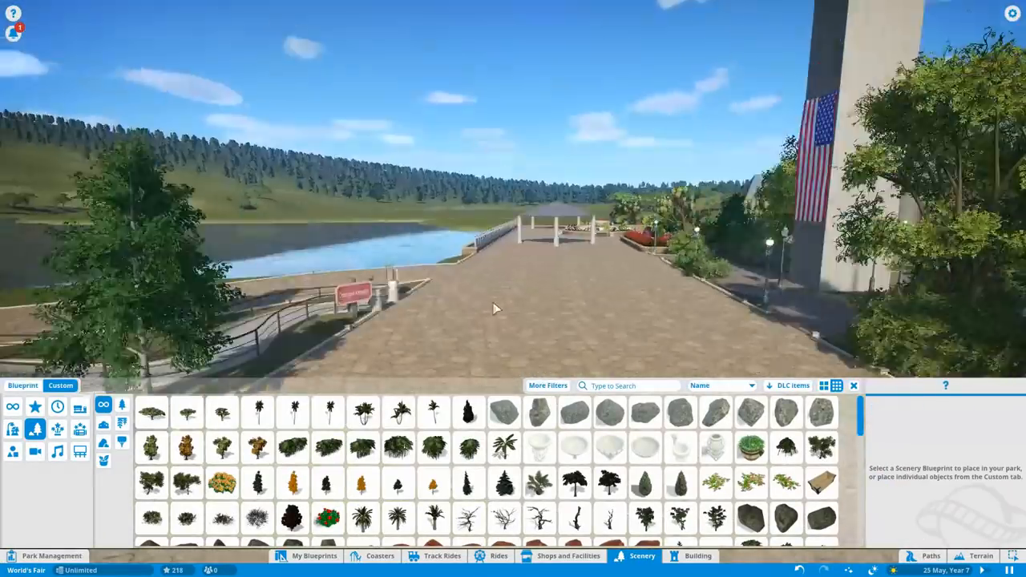
left_click(362, 505)
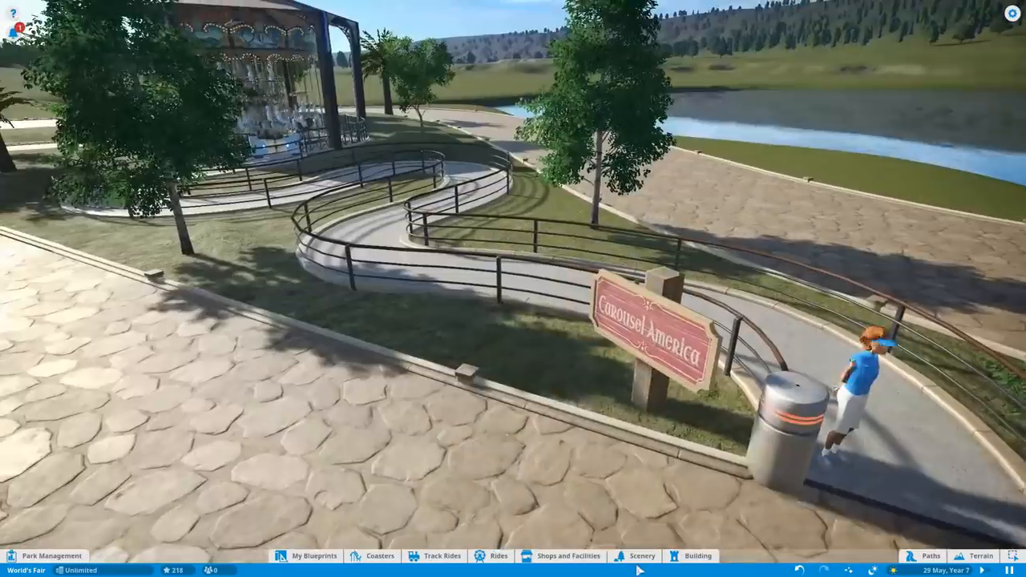
left_click(643, 555)
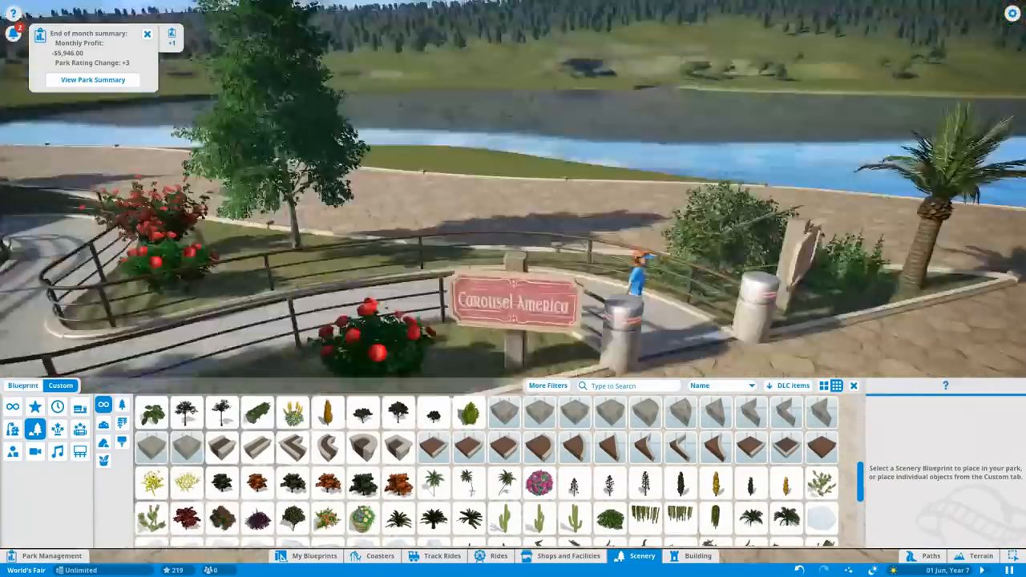
Plant a Miniature Conifer bush on the grass beside the carousel
left_click(469, 413)
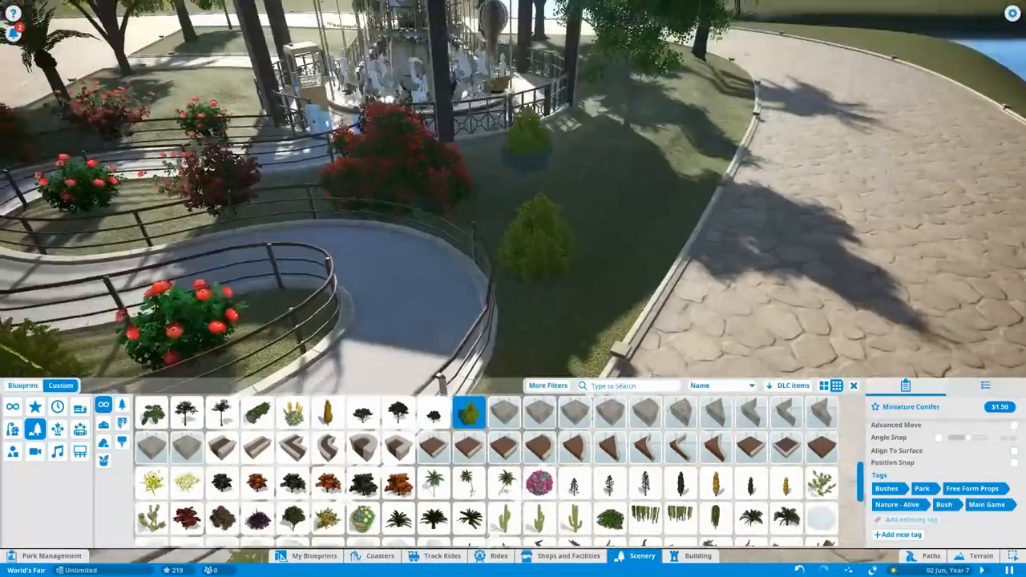
left_click(609, 519)
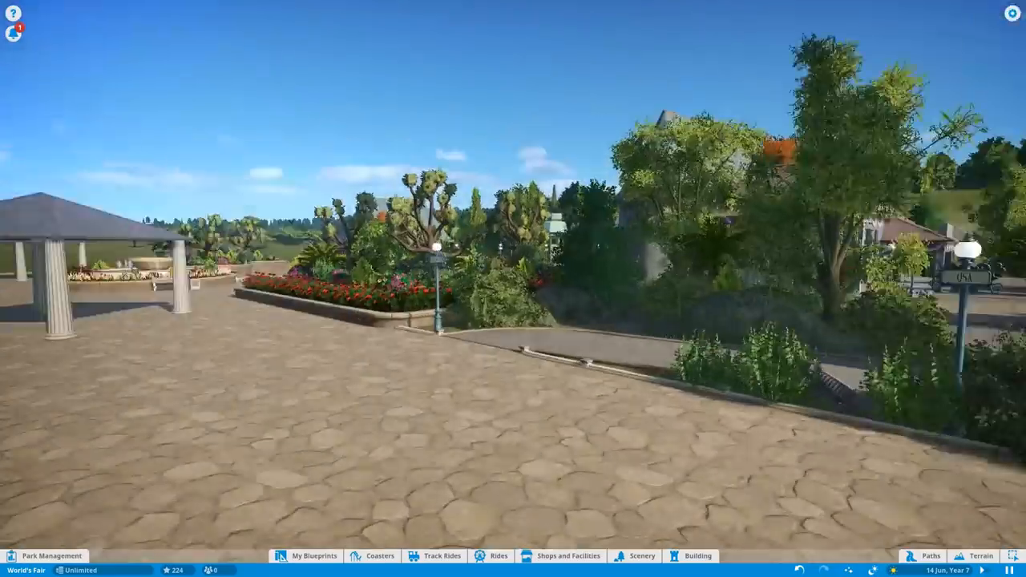
Reposition a rock with Advanced Move and set large rocks along the path edge
left_click(641, 556)
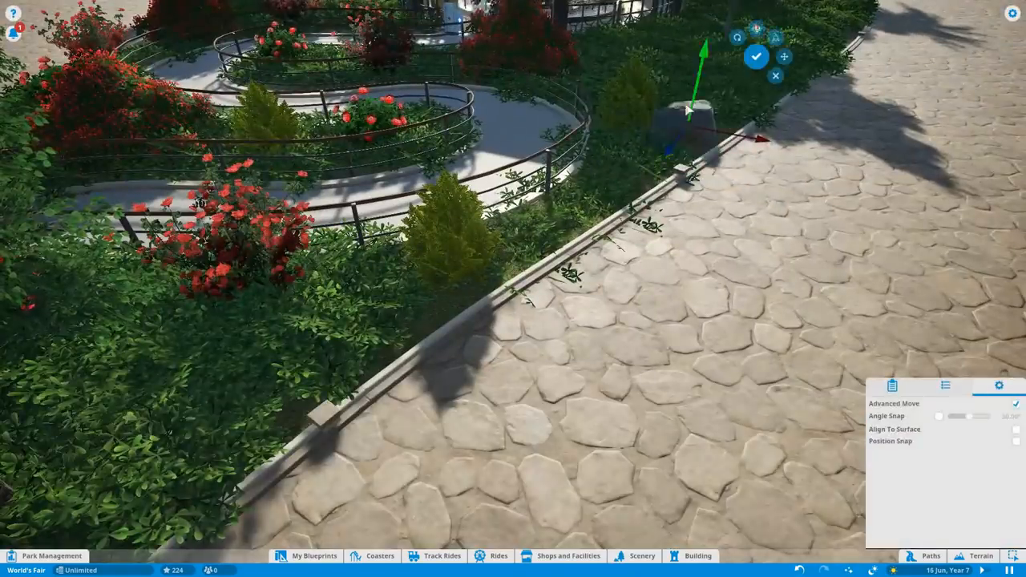
left_click(643, 556)
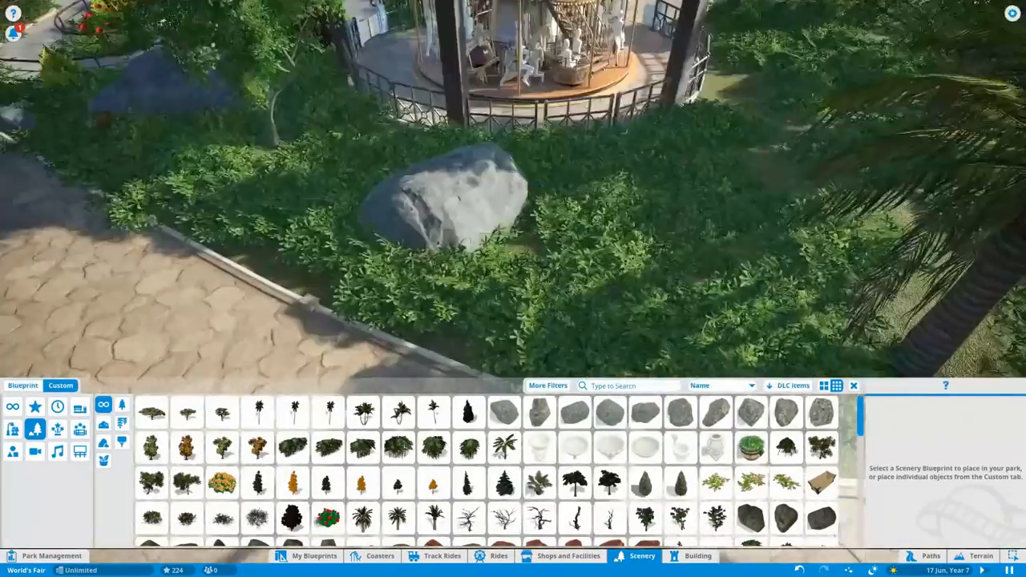
left_click(786, 412)
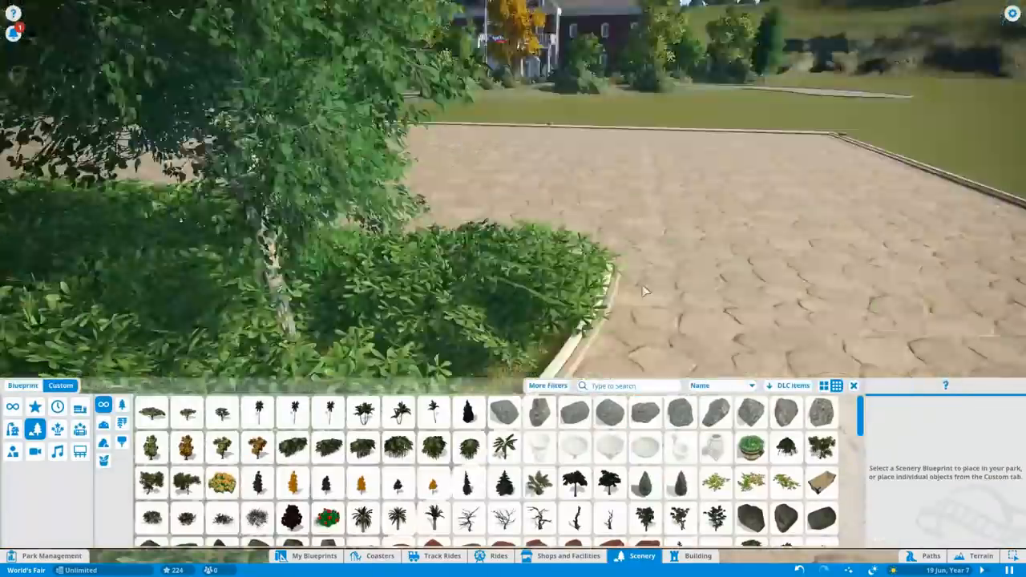
left_click(716, 412)
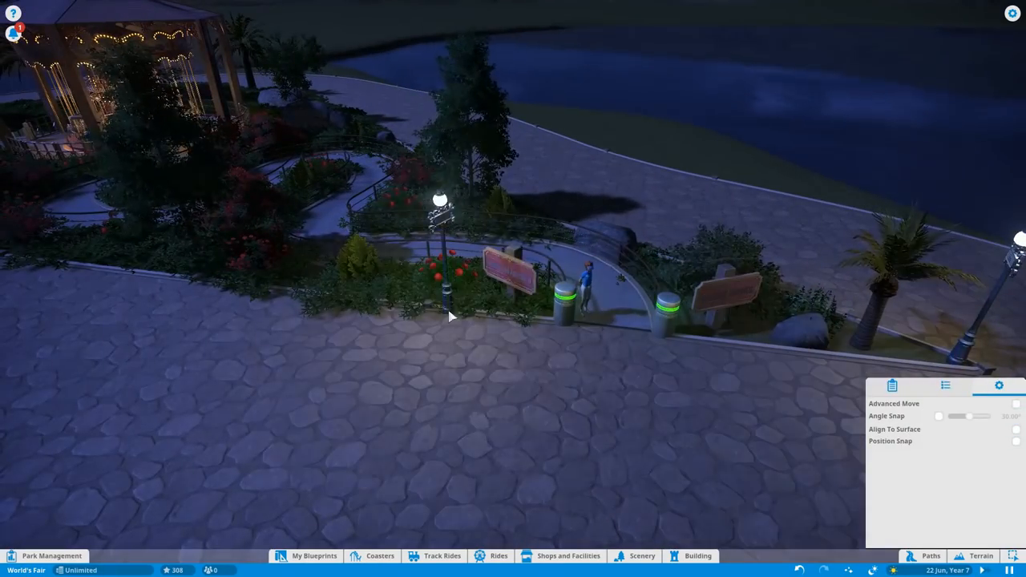
Place Streetlamp 2 lamps beside the carousel queue path
scroll("up", 3)
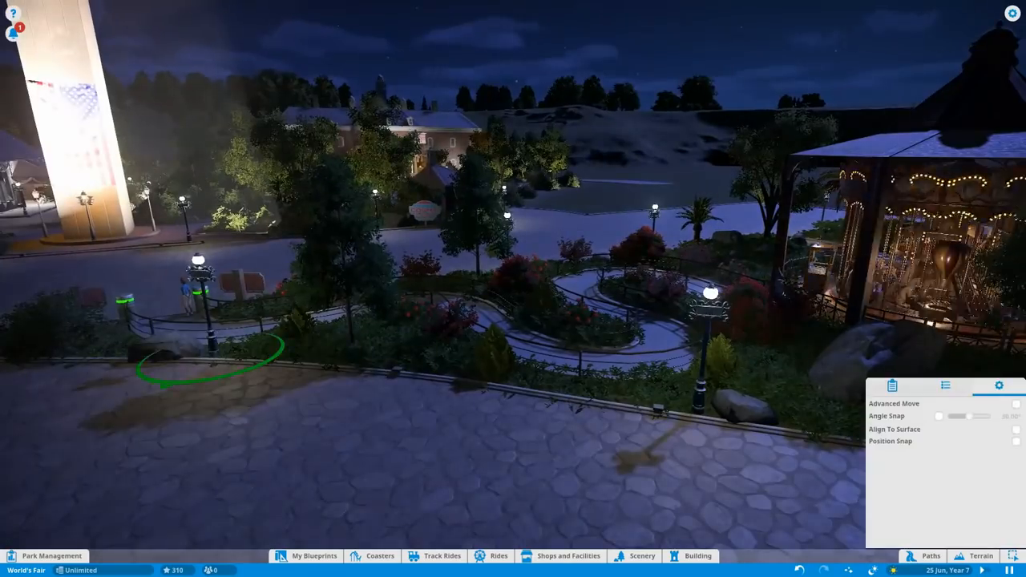
left_click(642, 556)
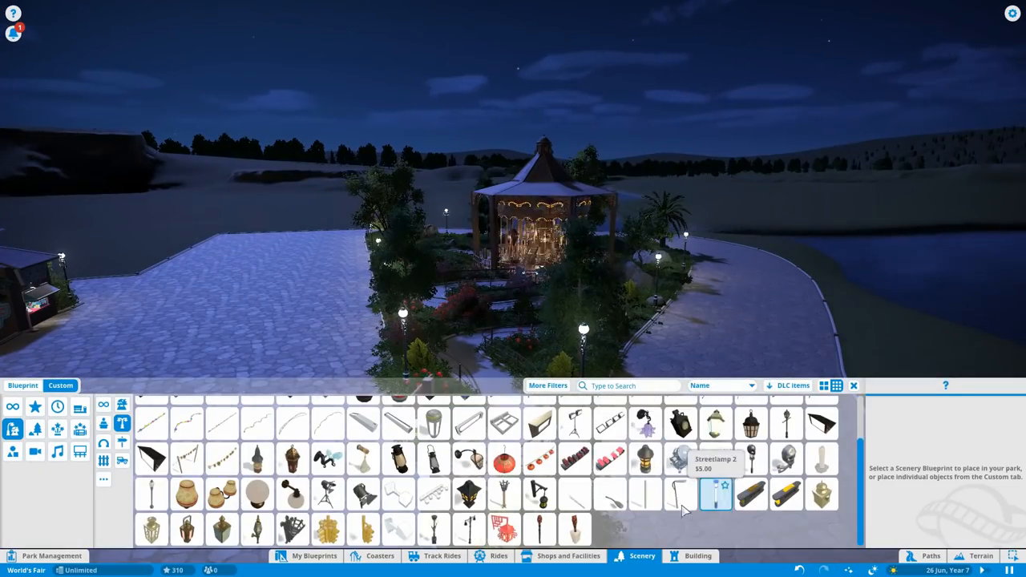
left_click(698, 555)
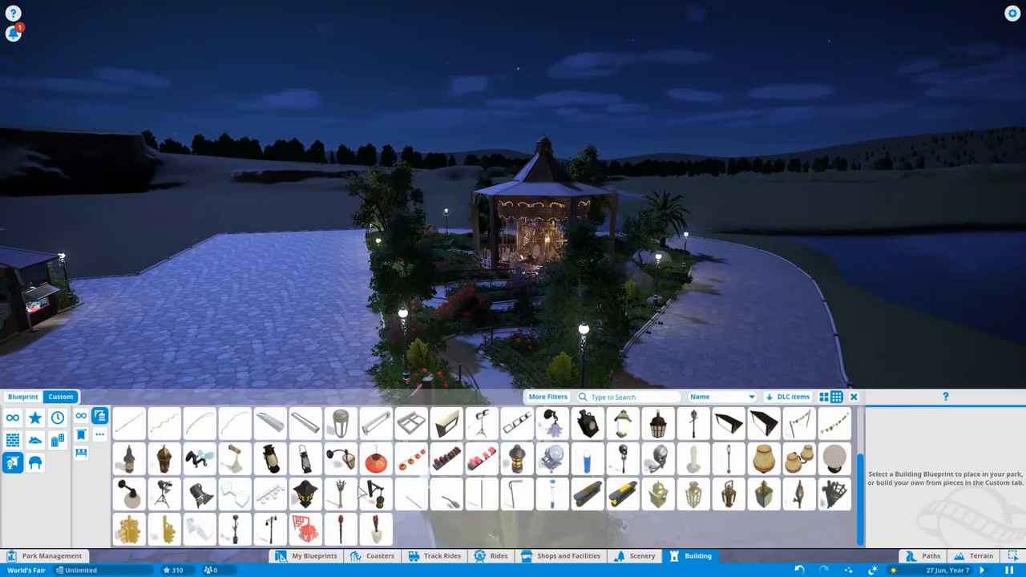
left_click(692, 489)
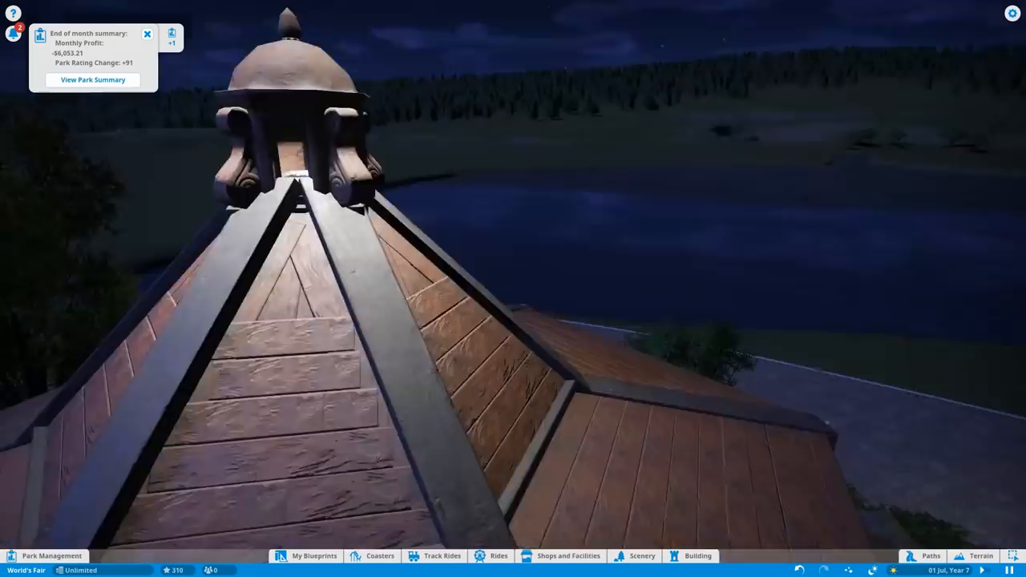
left_click(642, 555)
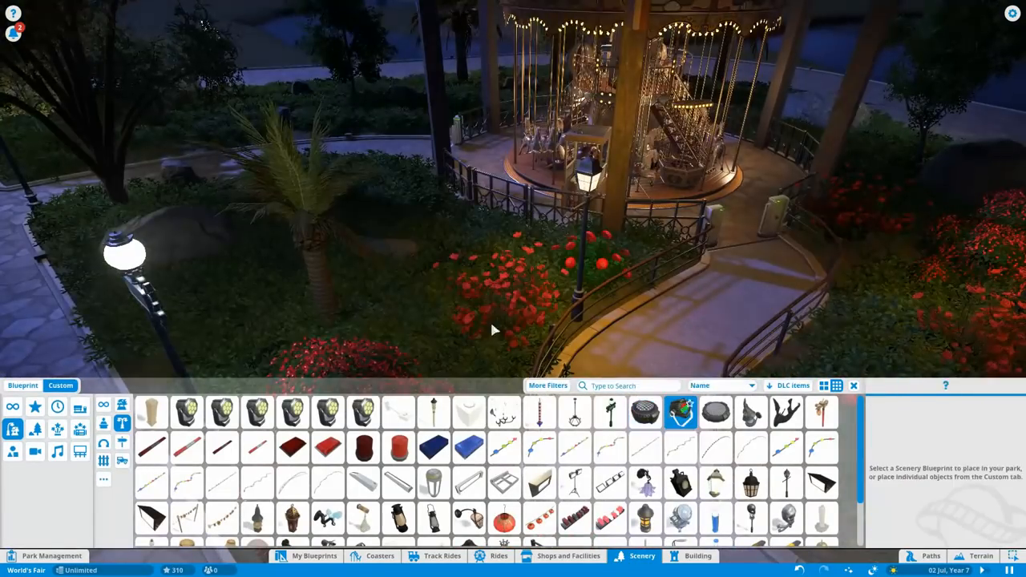
left_click(646, 412)
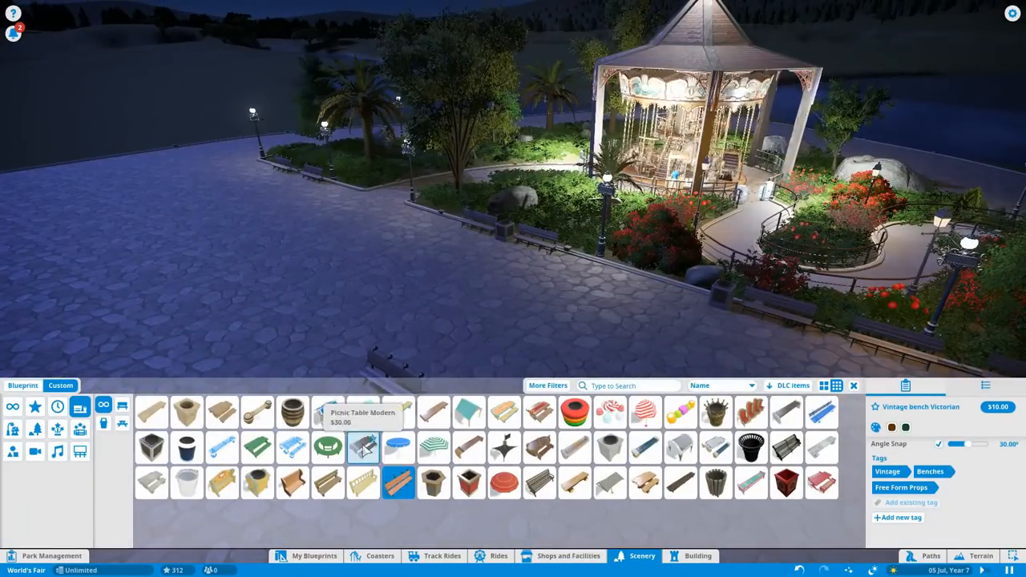
Alternate Vintage bench Victorian seats and Park Bin bins along the flowerbed path edges
left_click(152, 447)
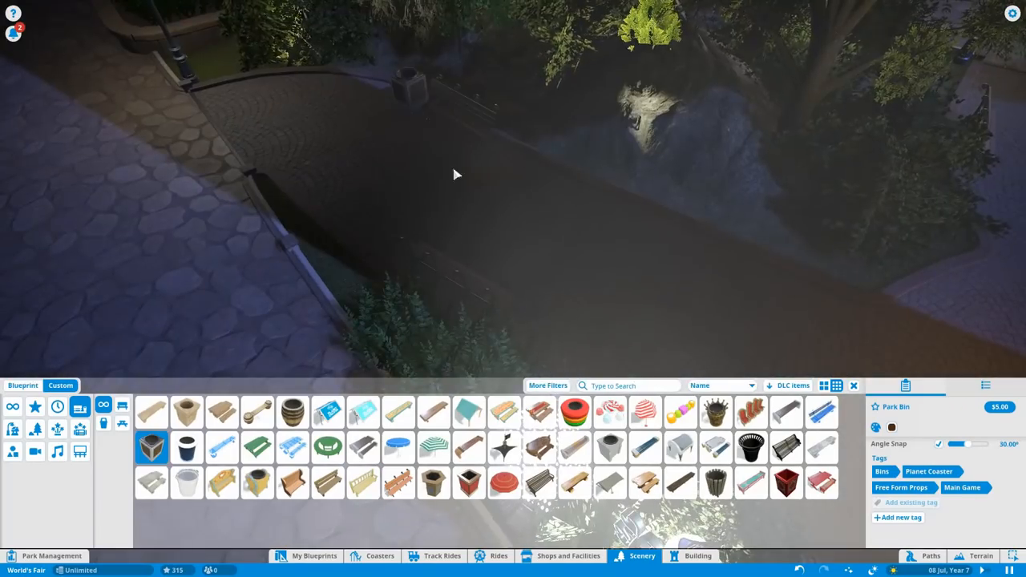
left_click(398, 483)
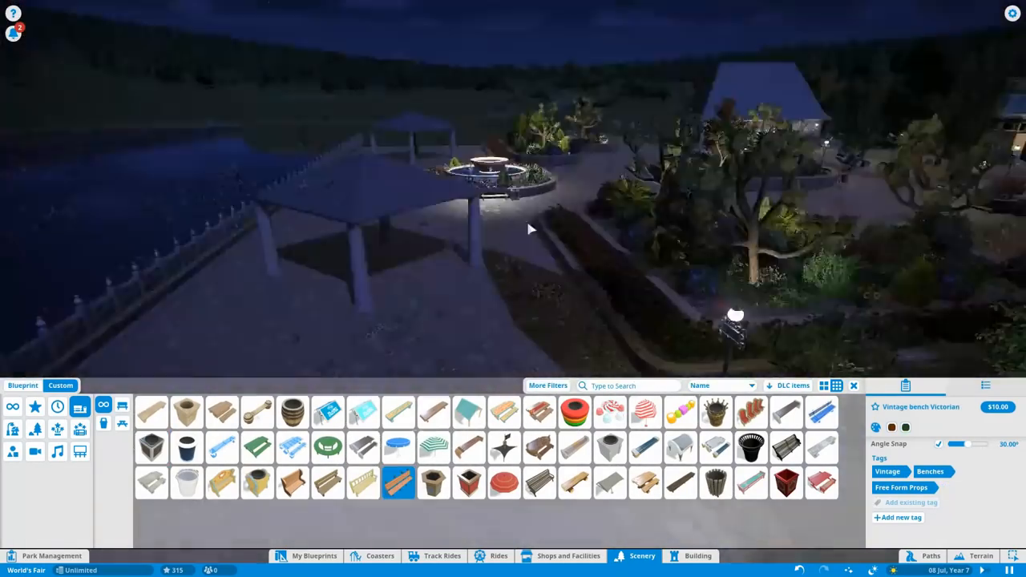
left_click(152, 447)
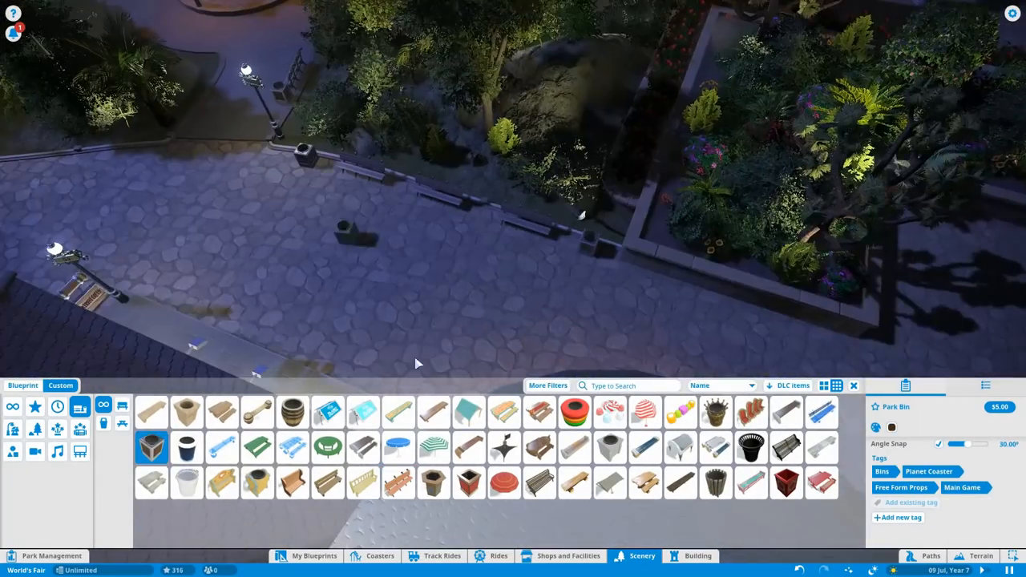
left_click(398, 482)
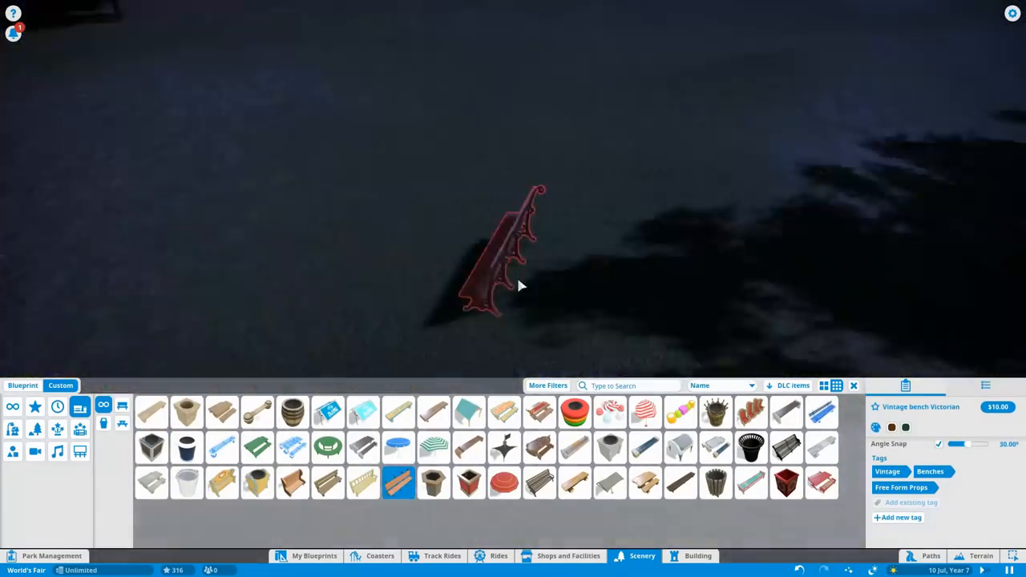
left_click(152, 449)
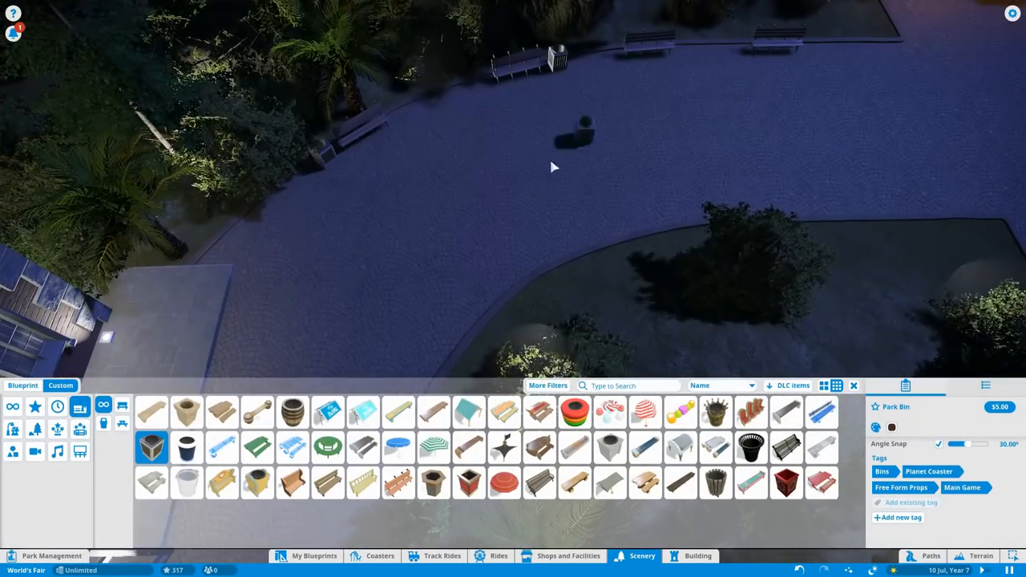
left_click(398, 484)
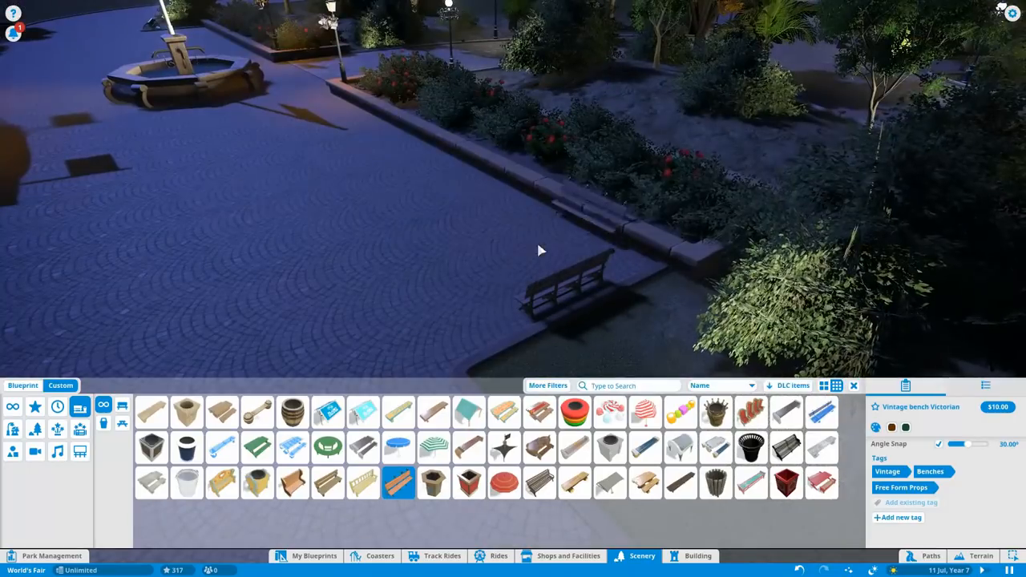
left_click(513, 201)
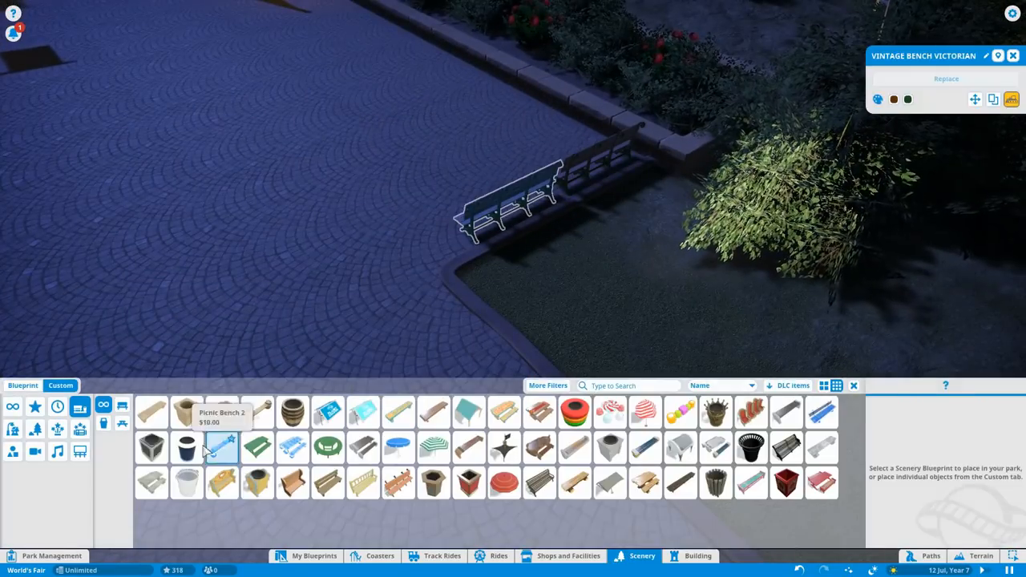
left_click(151, 448)
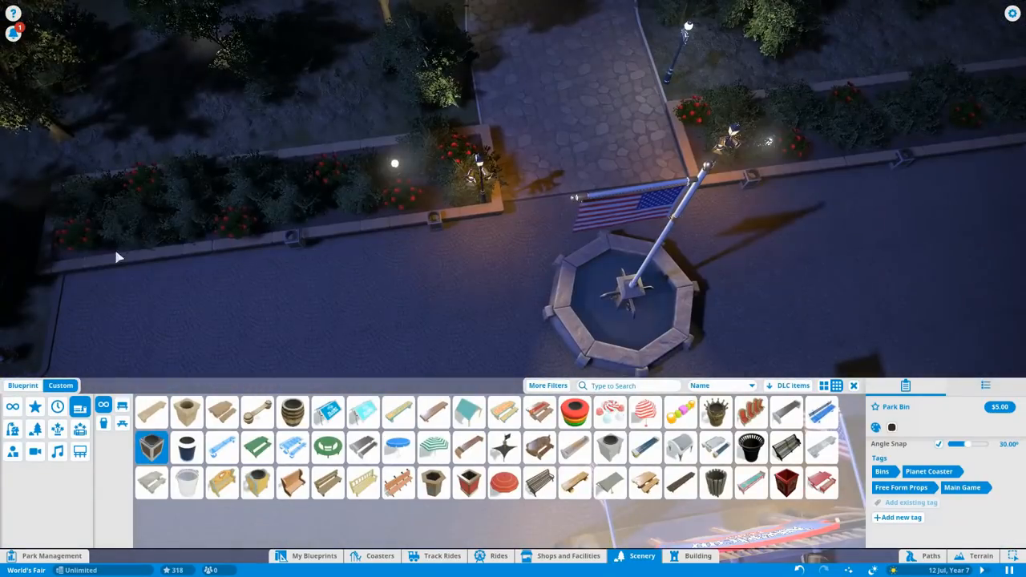